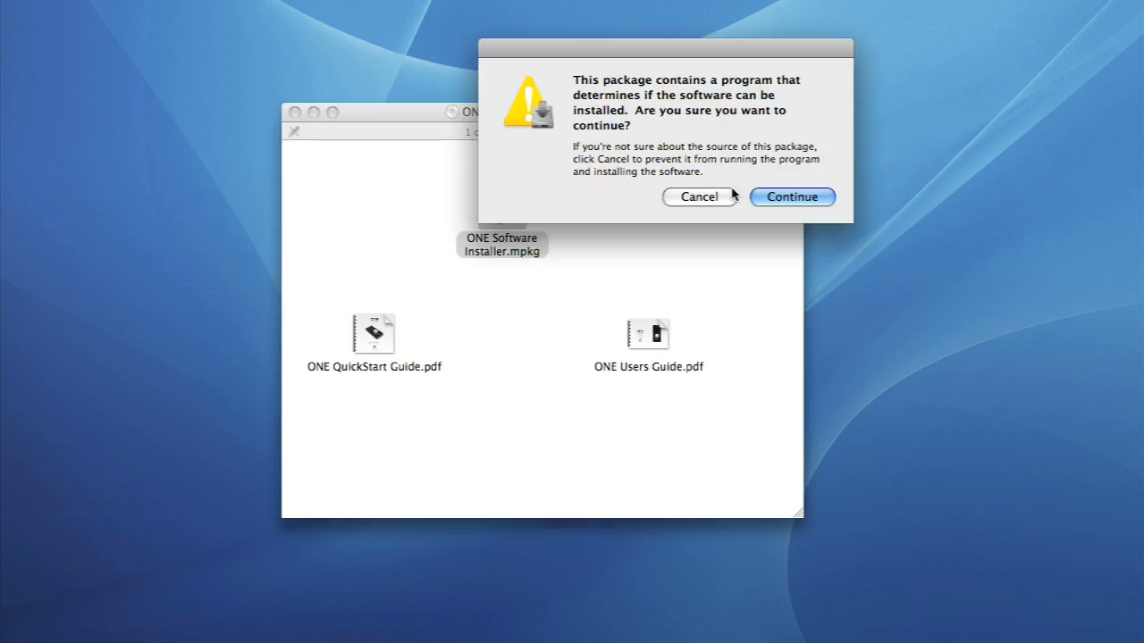
# Accept the package warning, run the ONE installation, and restart to complete it
pyautogui.click(790, 197)
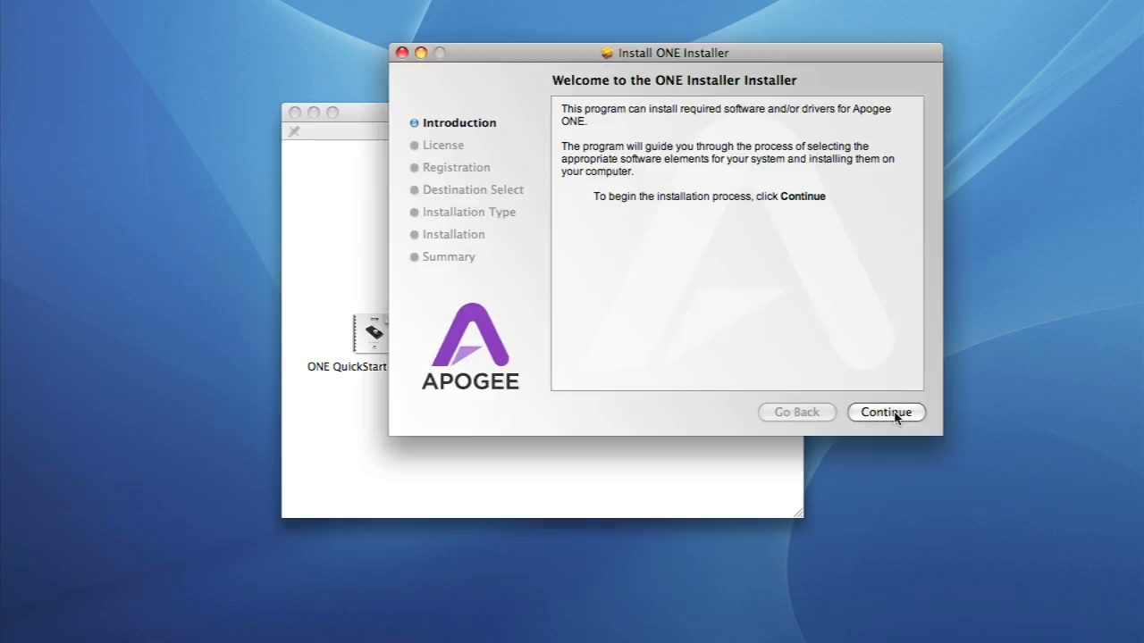
pyautogui.click(887, 411)
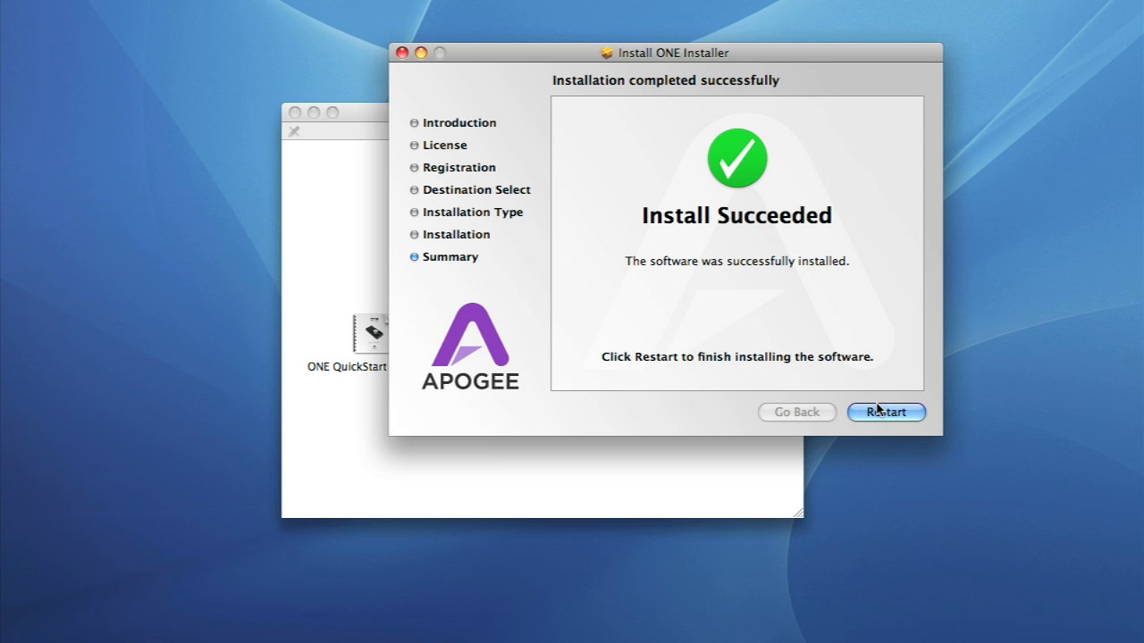
pyautogui.click(886, 411)
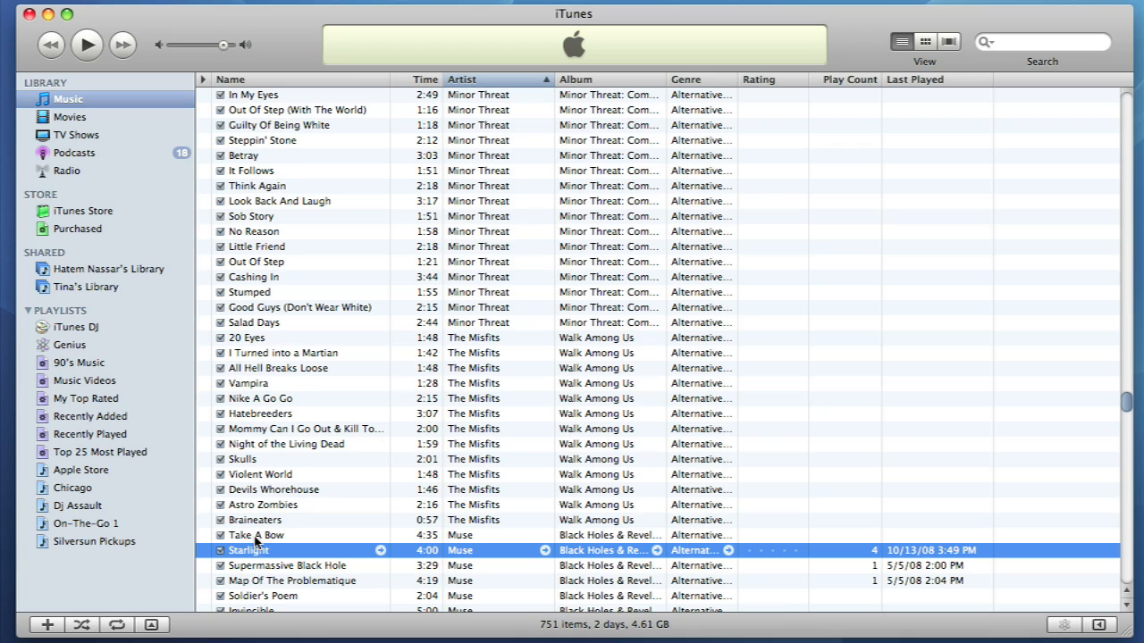
# Start playback of 'Starlight' by Muse from the Music library
pyautogui.click(86, 44)
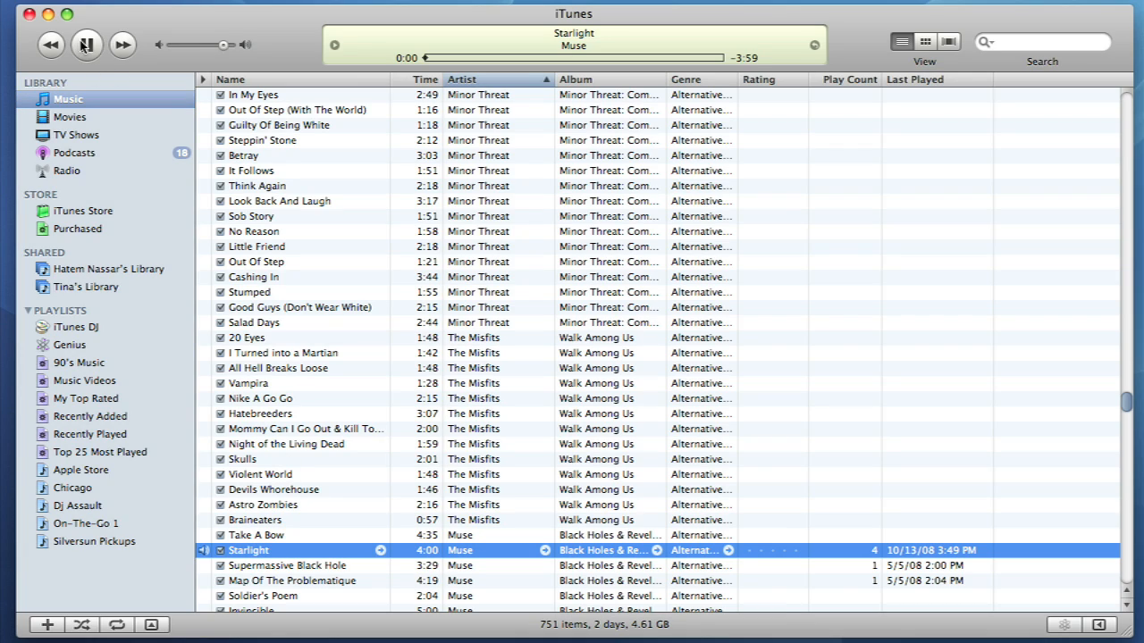